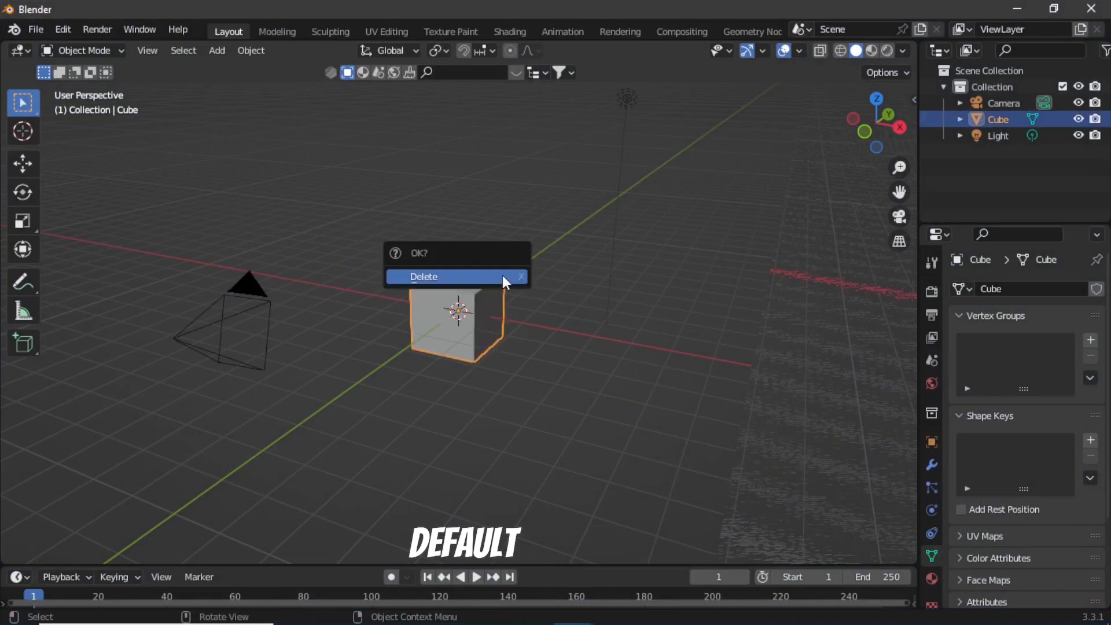
Swap the default cube for a ground plane and a Z-stretched cylinder column.
left_click(423, 276)
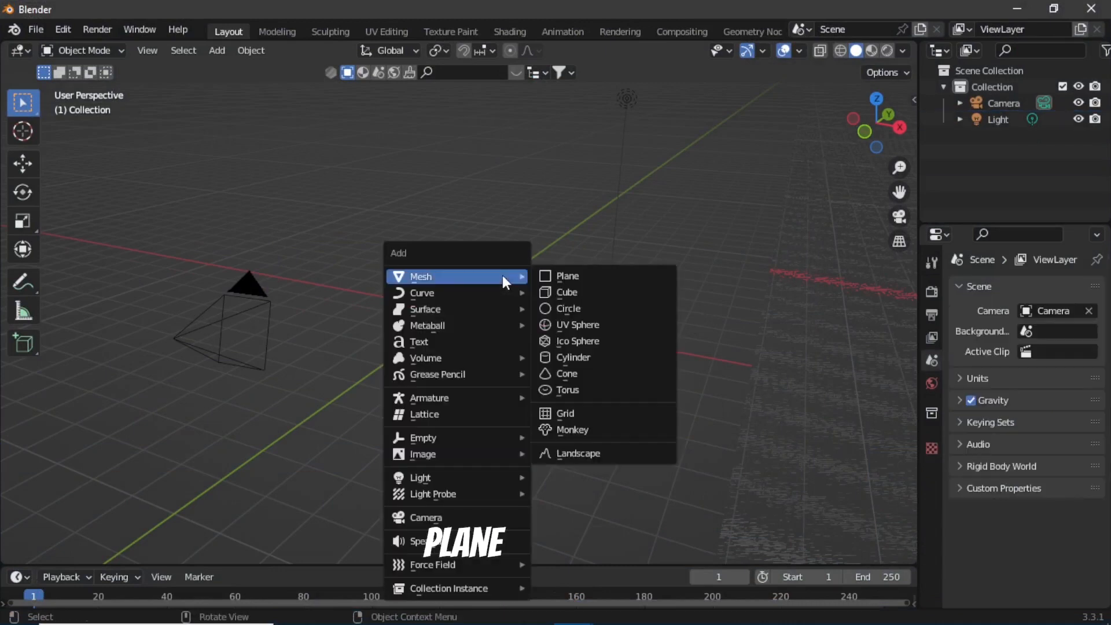
left_click(567, 275)
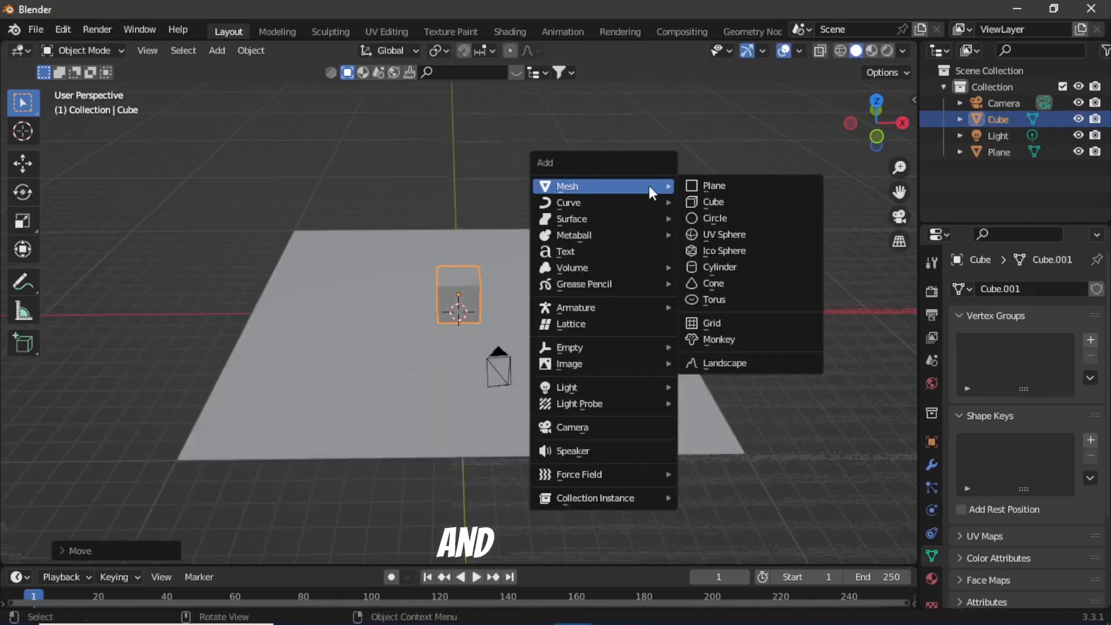
left_click(720, 266)
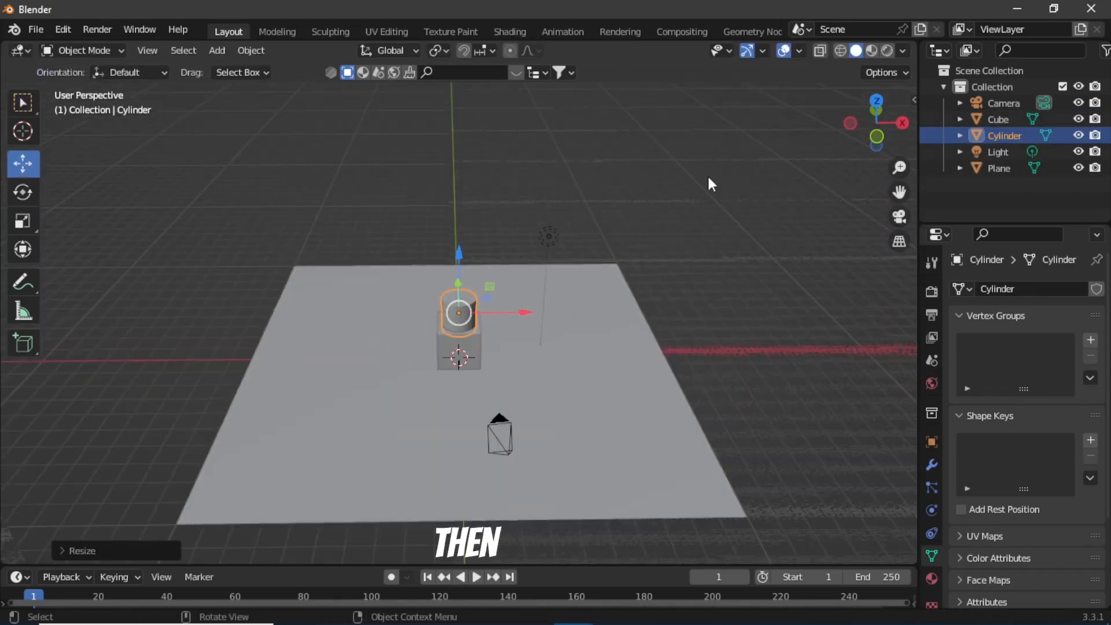
key("z")
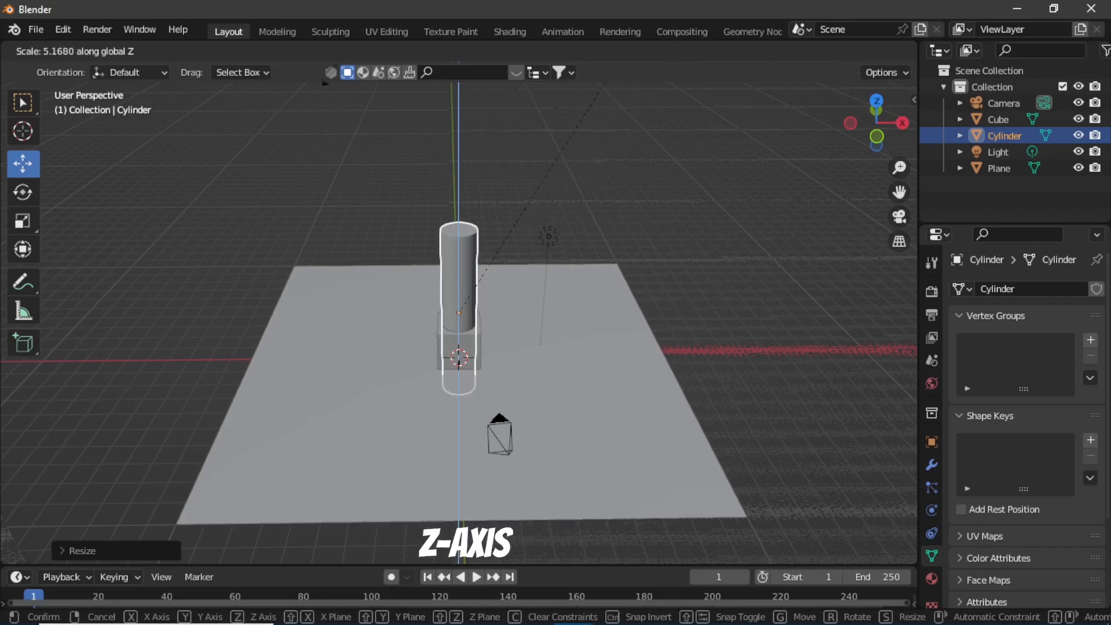
key("shift+d")
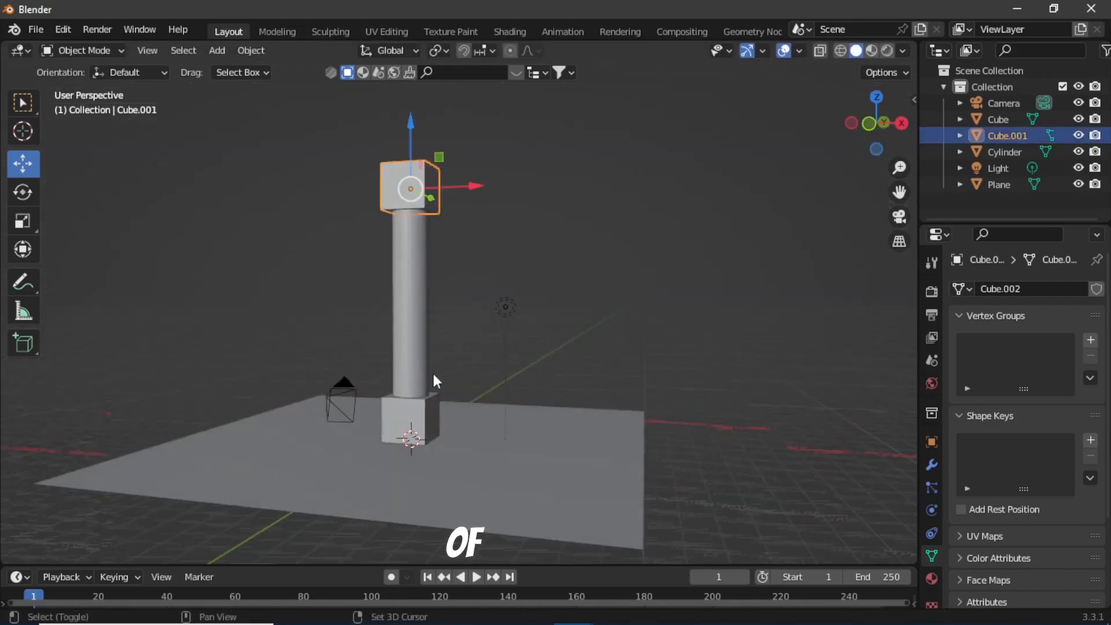
Duplicate the pillar beside the first, view through the camera, and add a middle cube.
key("ctrl+j")
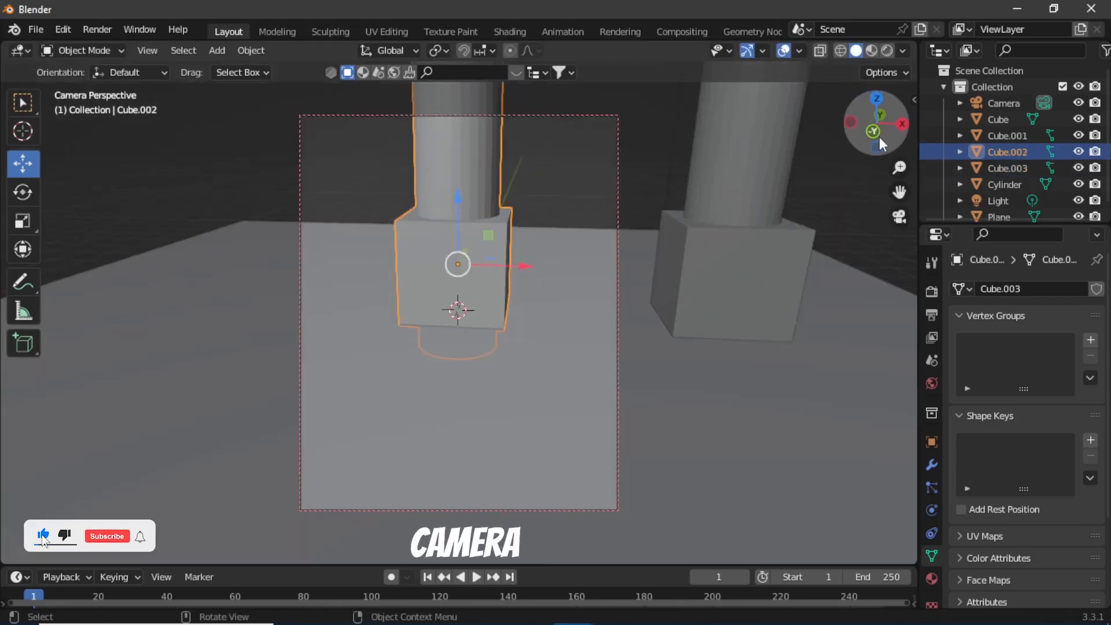
left_click(217, 50)
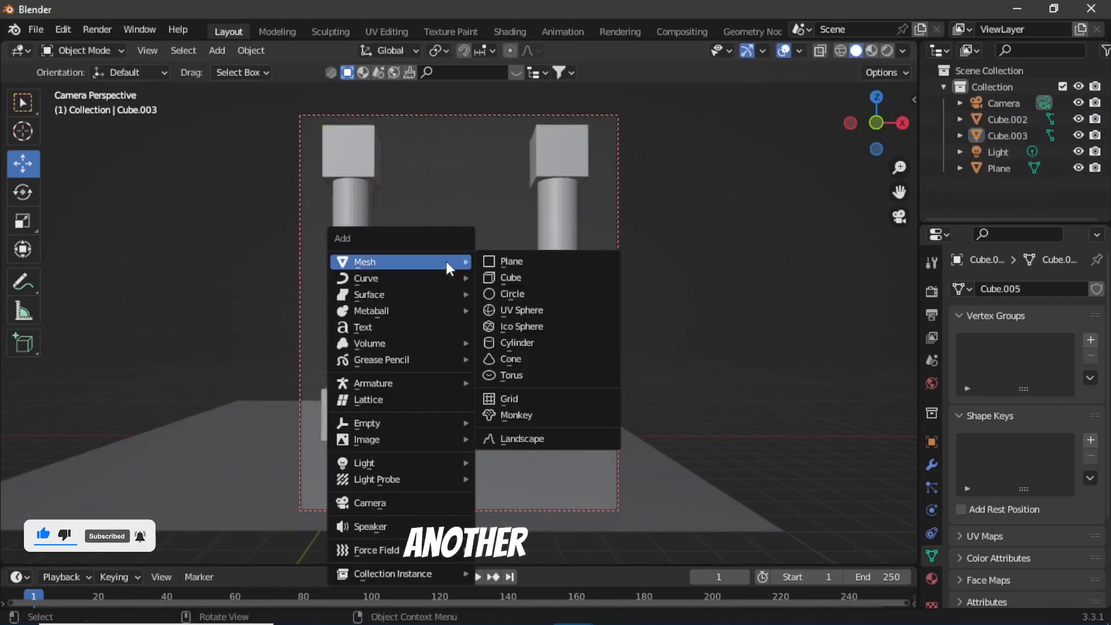
left_click(511, 277)
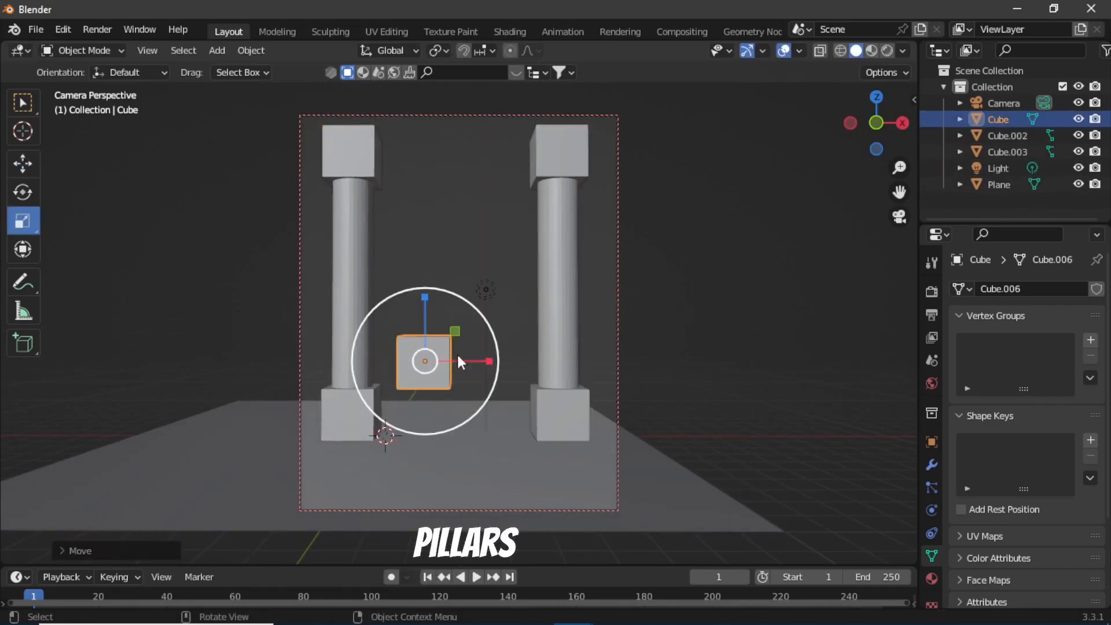
Lay a beam across the pillar tops and triangulate a new block's faces.
left_click(216, 51)
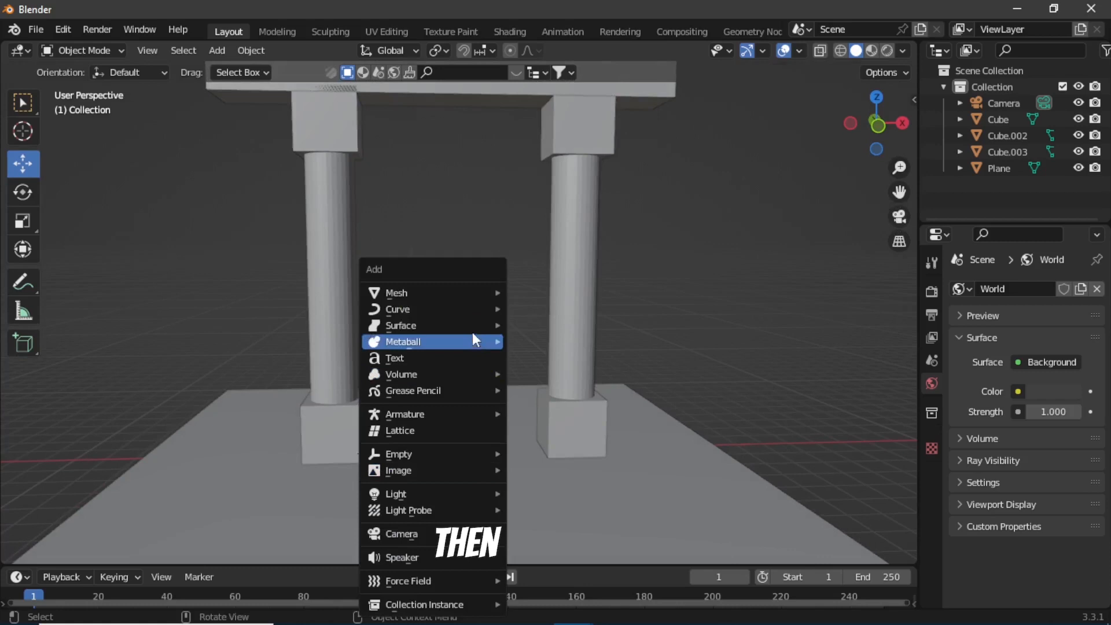
mouse_move(397, 293)
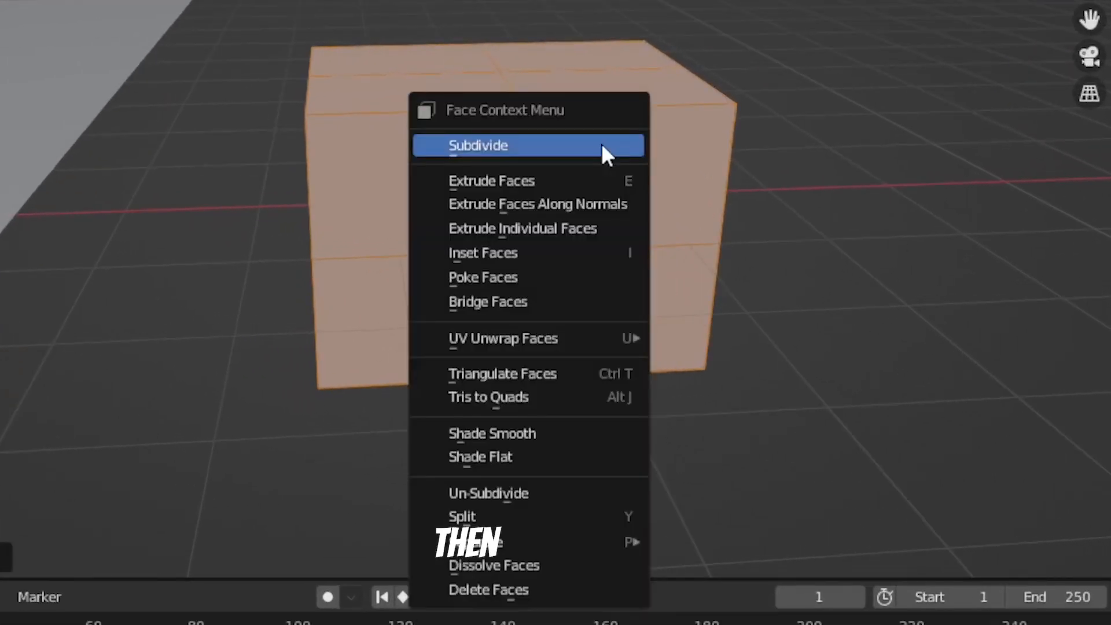
mouse_move(521, 386)
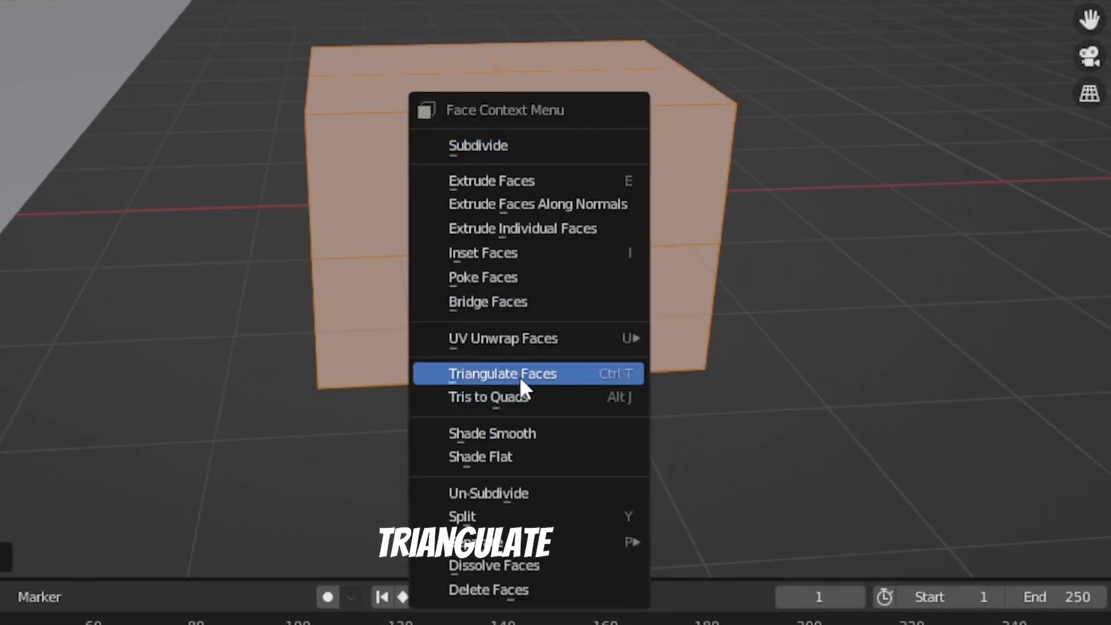
left_click(503, 374)
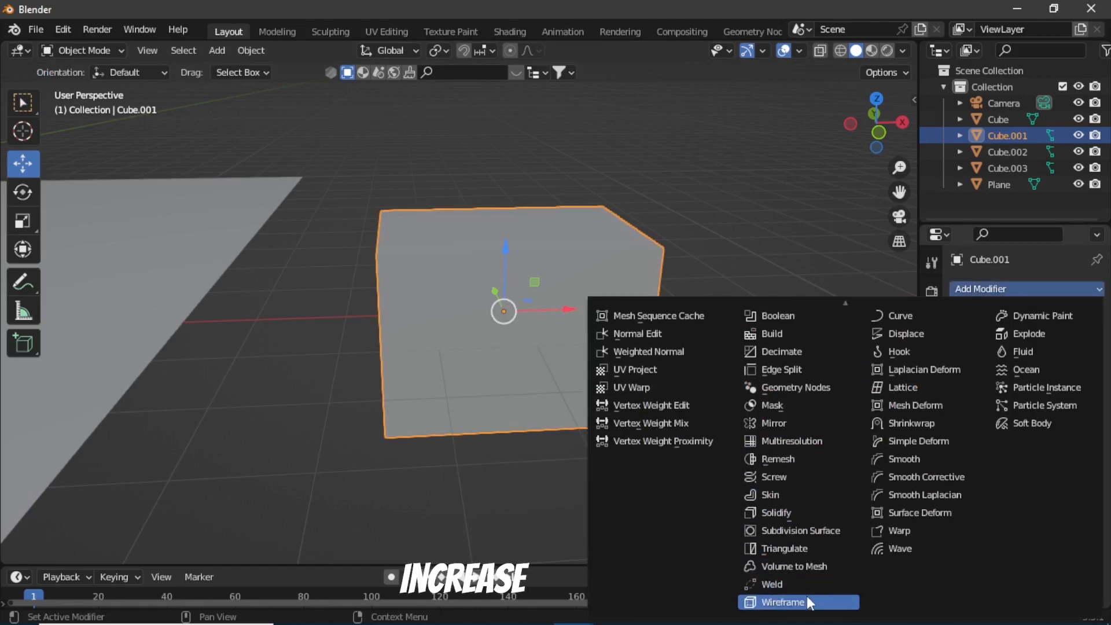
Add a Wireframe modifier to the triangulated block.
left_click(782, 606)
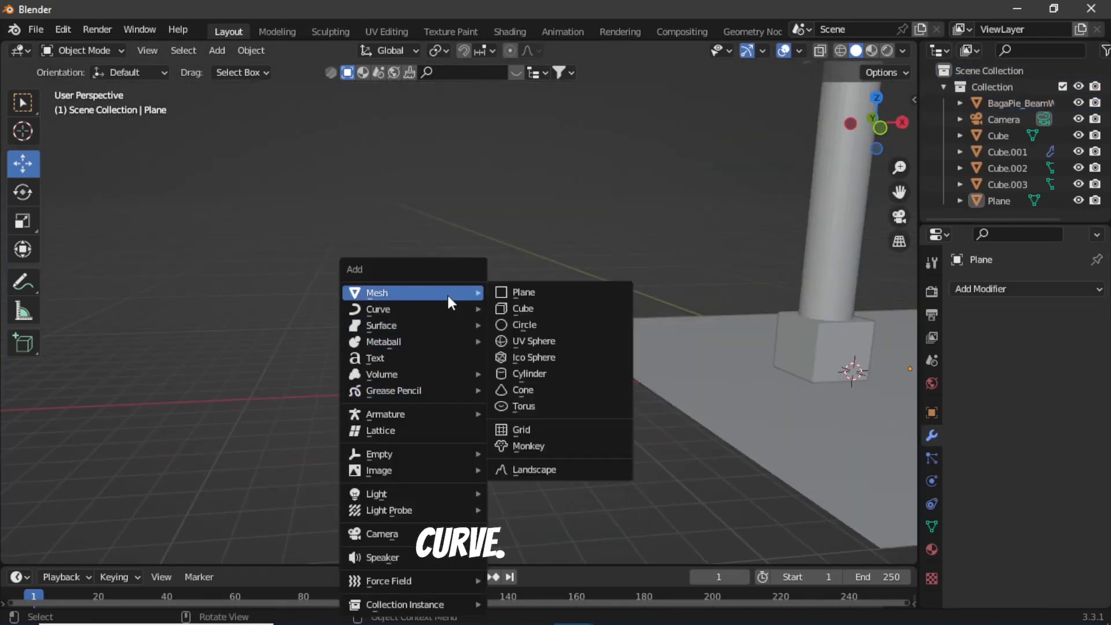
Add a sagging Bezier wire with 0.02 m bevel depth and position a duplicate.
left_click(379, 309)
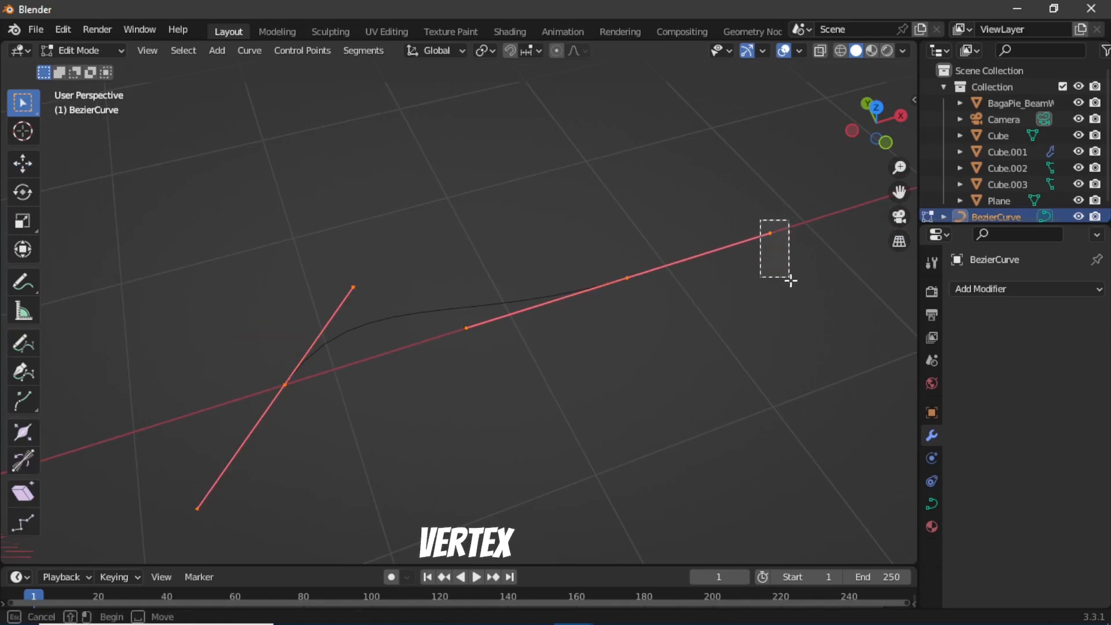
key("r")
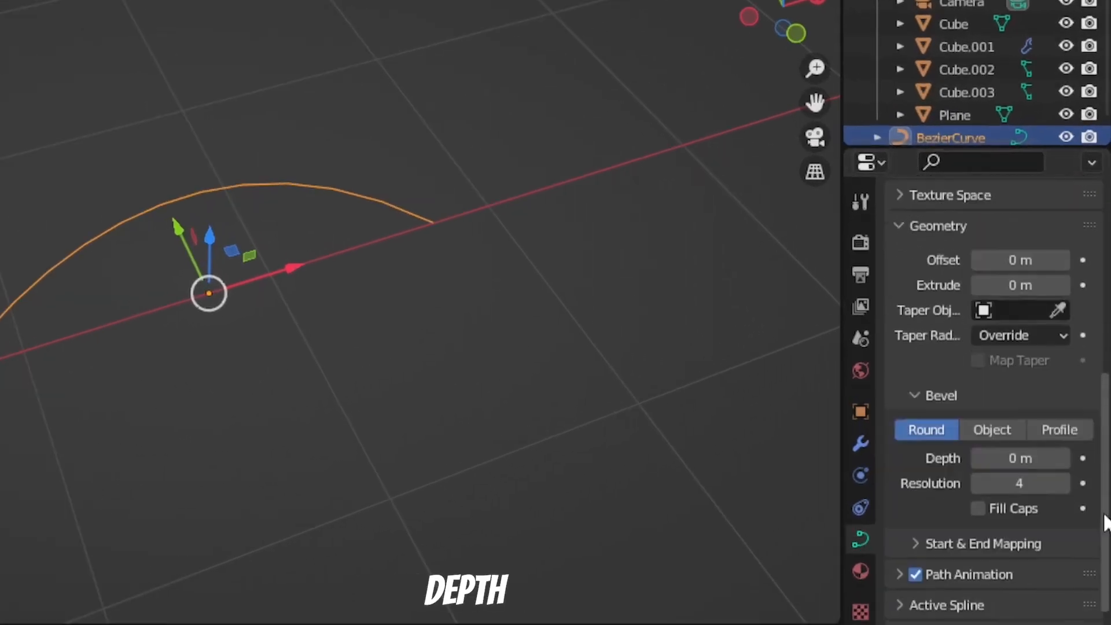
type("0.02")
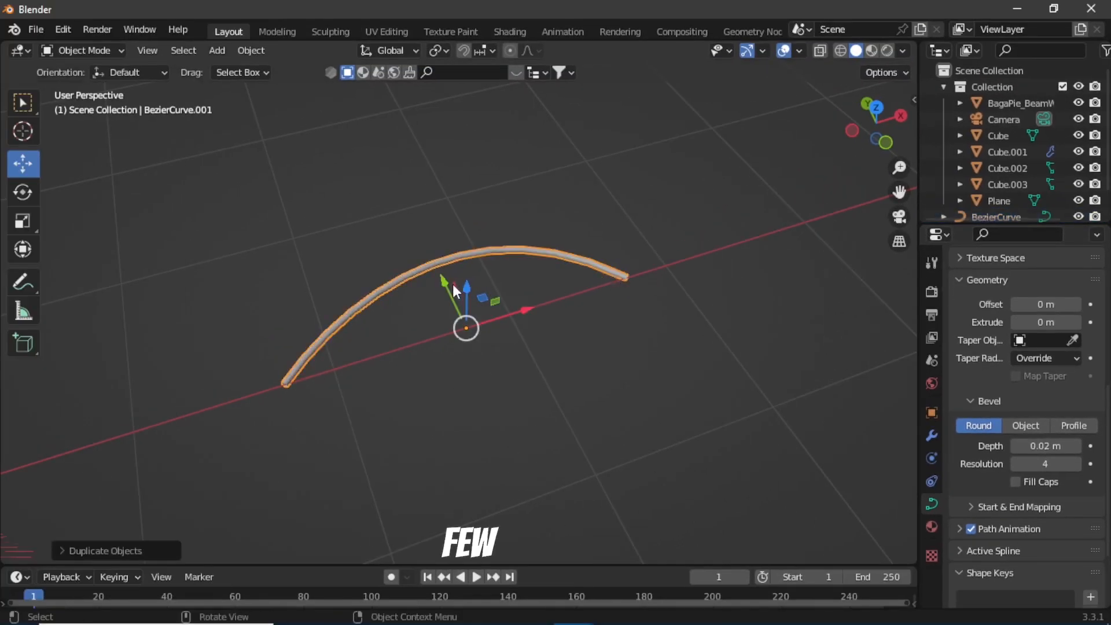
left_click_drag(464, 328, 478, 354)
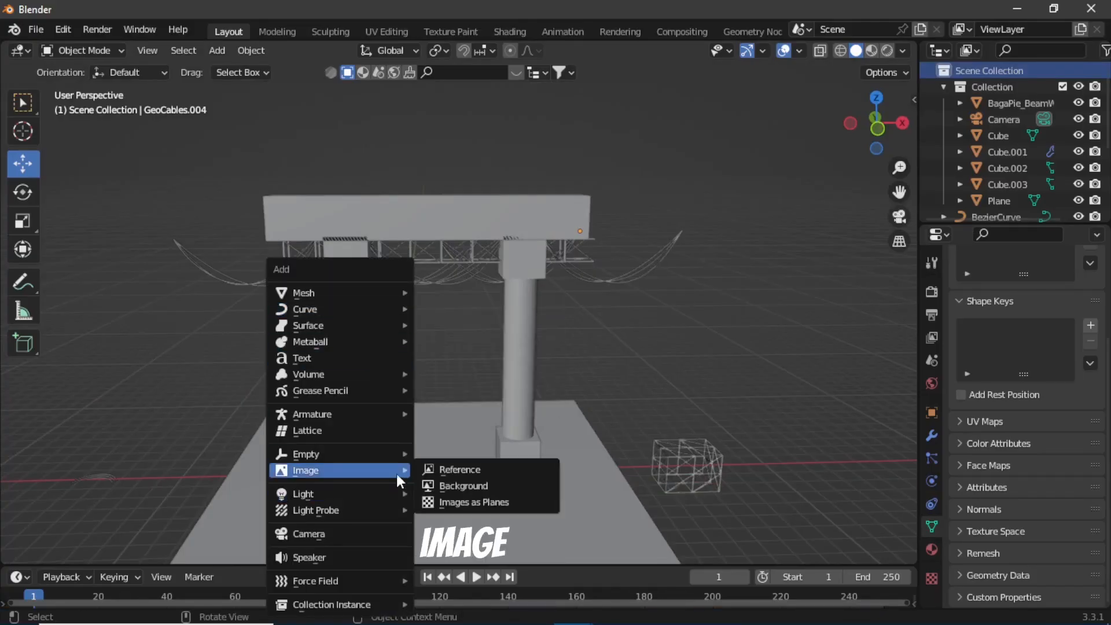
Import the neon image as an Emit-material plane and view it in Rendered shading.
left_click(476, 502)
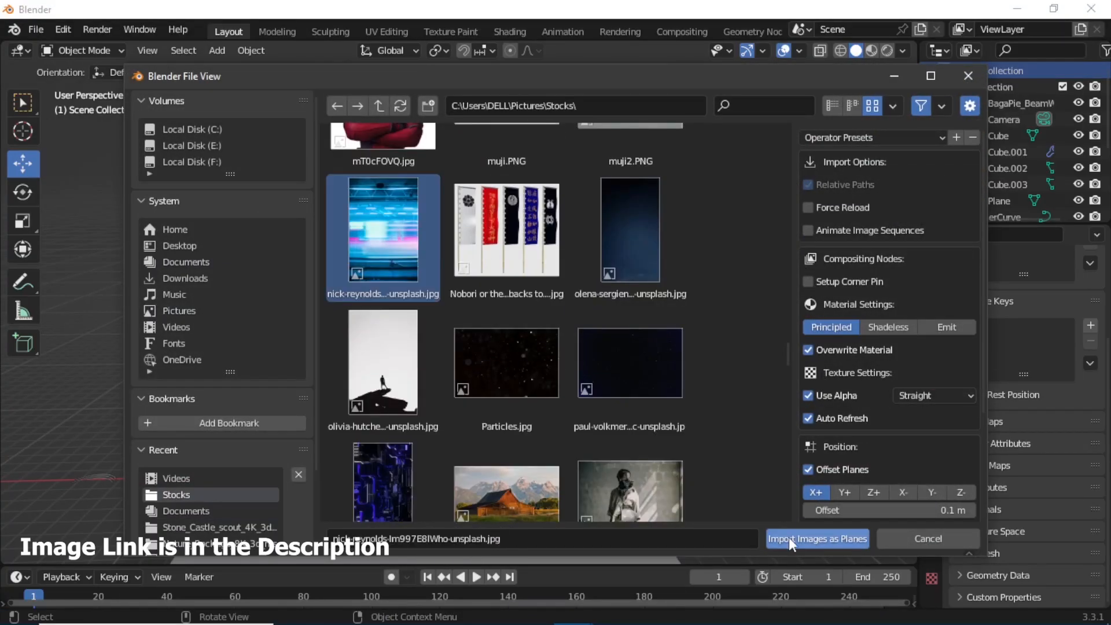
left_click(946, 327)
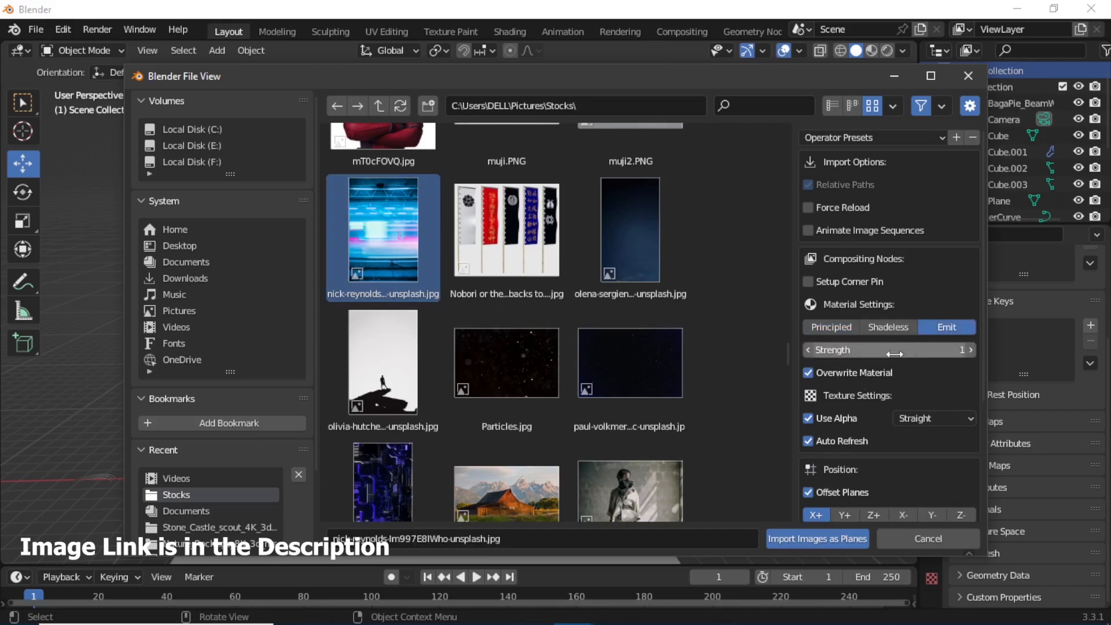
left_click(817, 539)
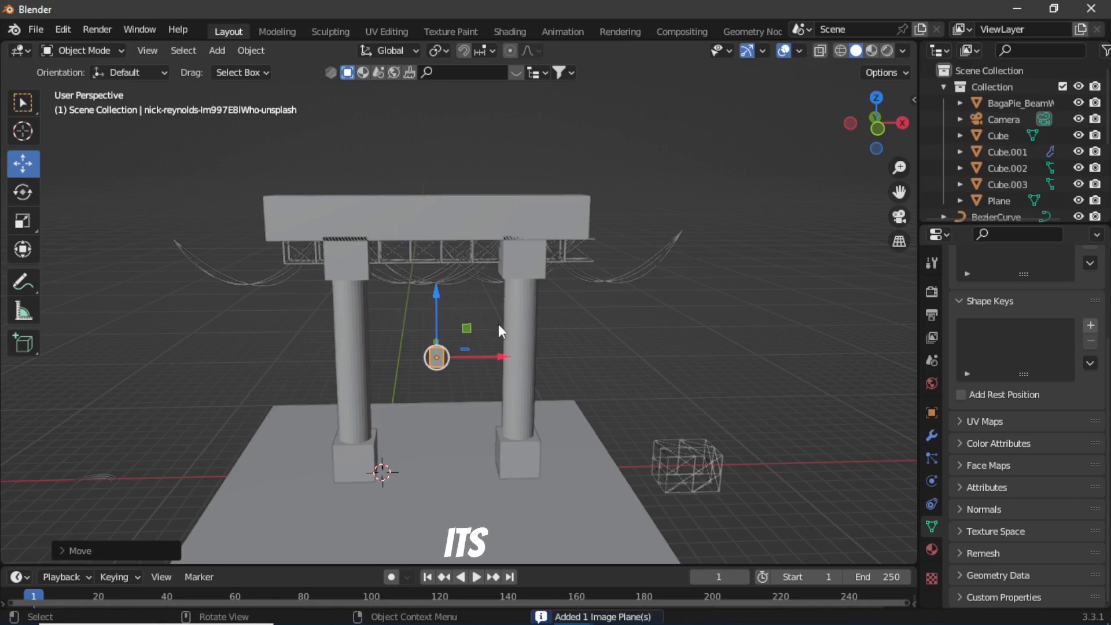
left_click(866, 50)
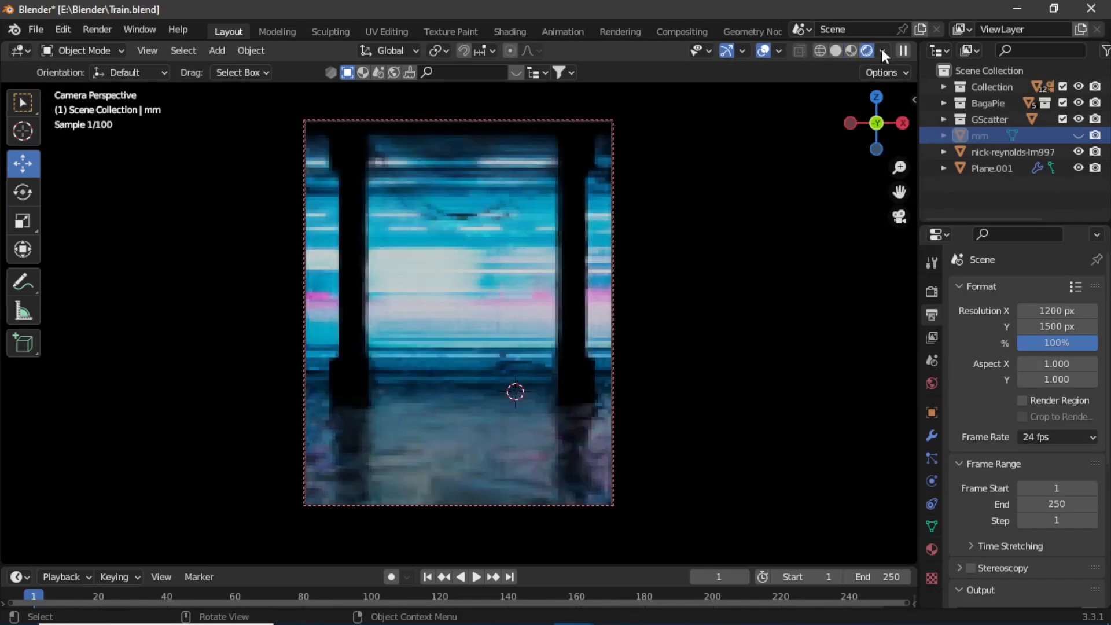